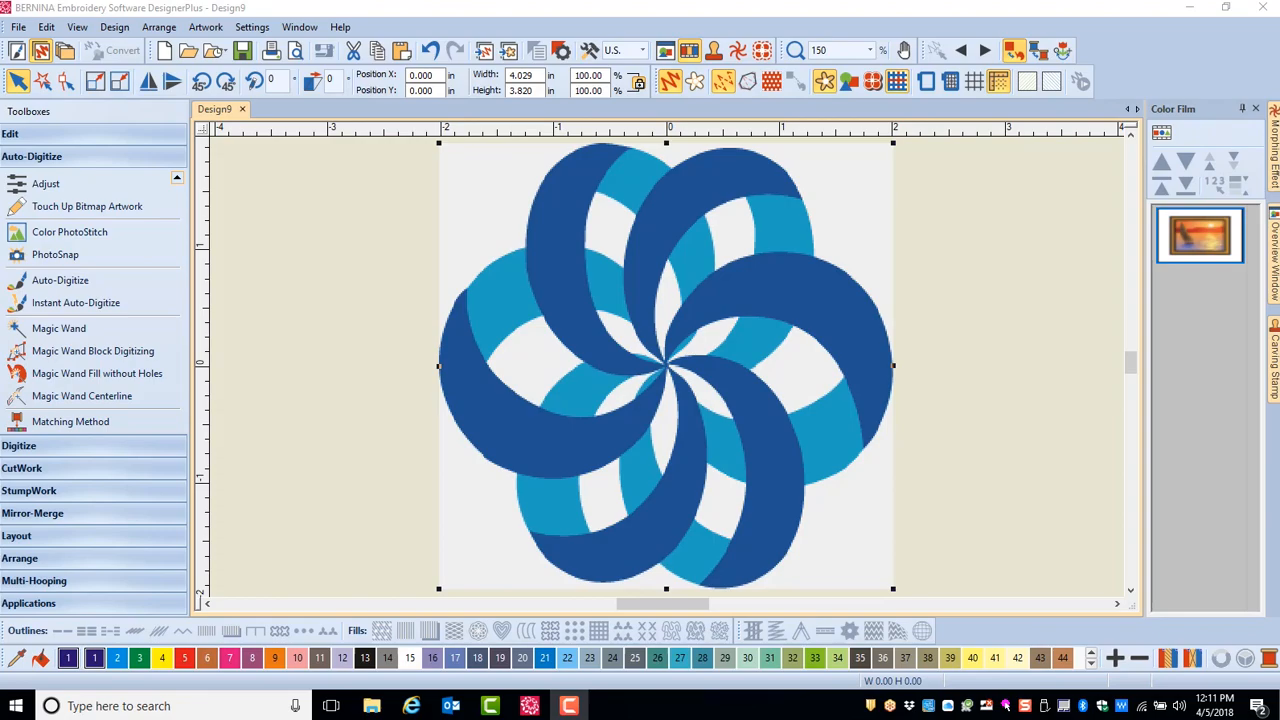
Convert the selected swirl flower artwork into PhotoSnap stitching
{"action": "left_click", "coordinate": [112, 50]}
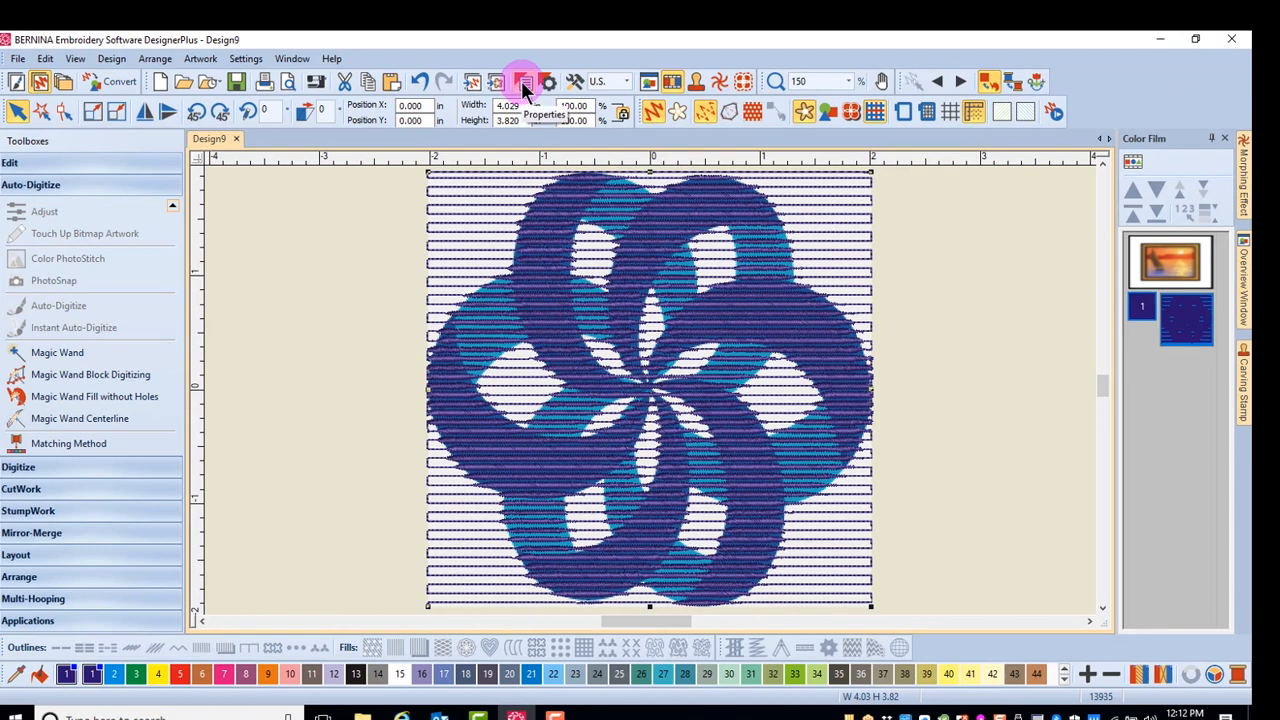
Try Coarse resolution on the PhotoSnap object, then settle on Fine and apply it
{"action": "left_click", "coordinate": [524, 82]}
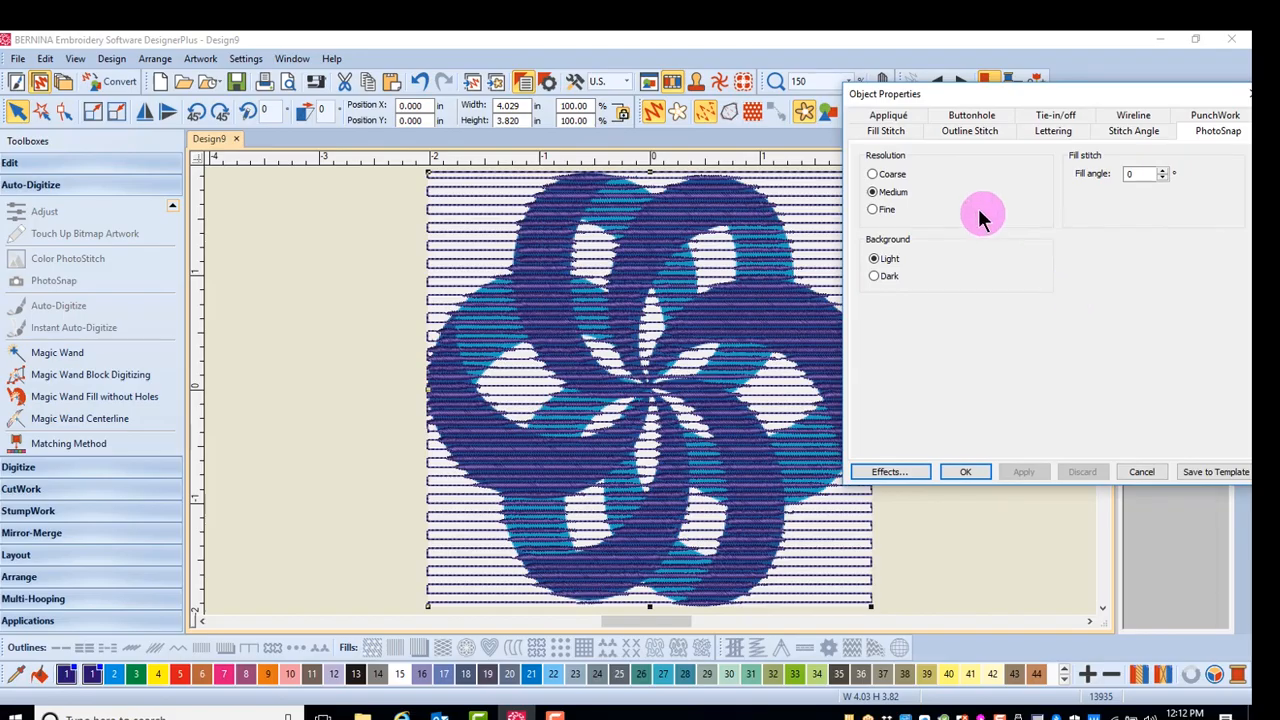
{"action": "mouse_move", "coordinate": [1056, 224]}
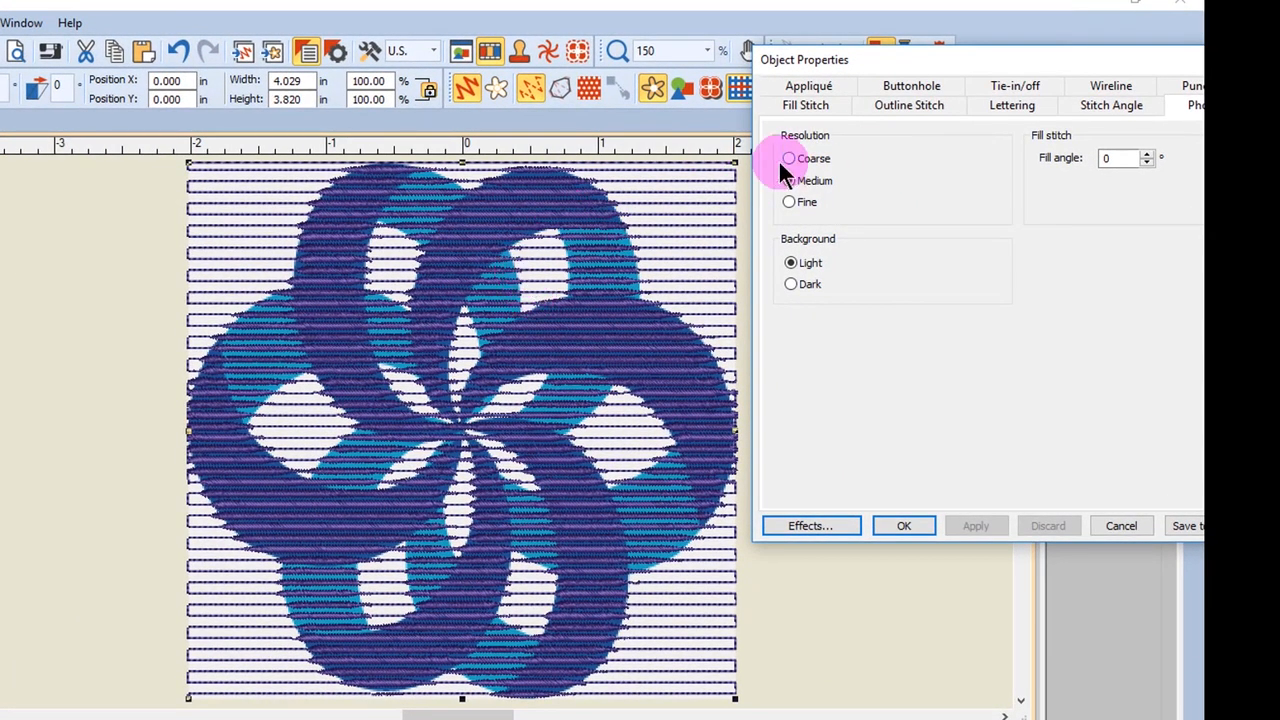
{"action": "left_click", "coordinate": [788, 158]}
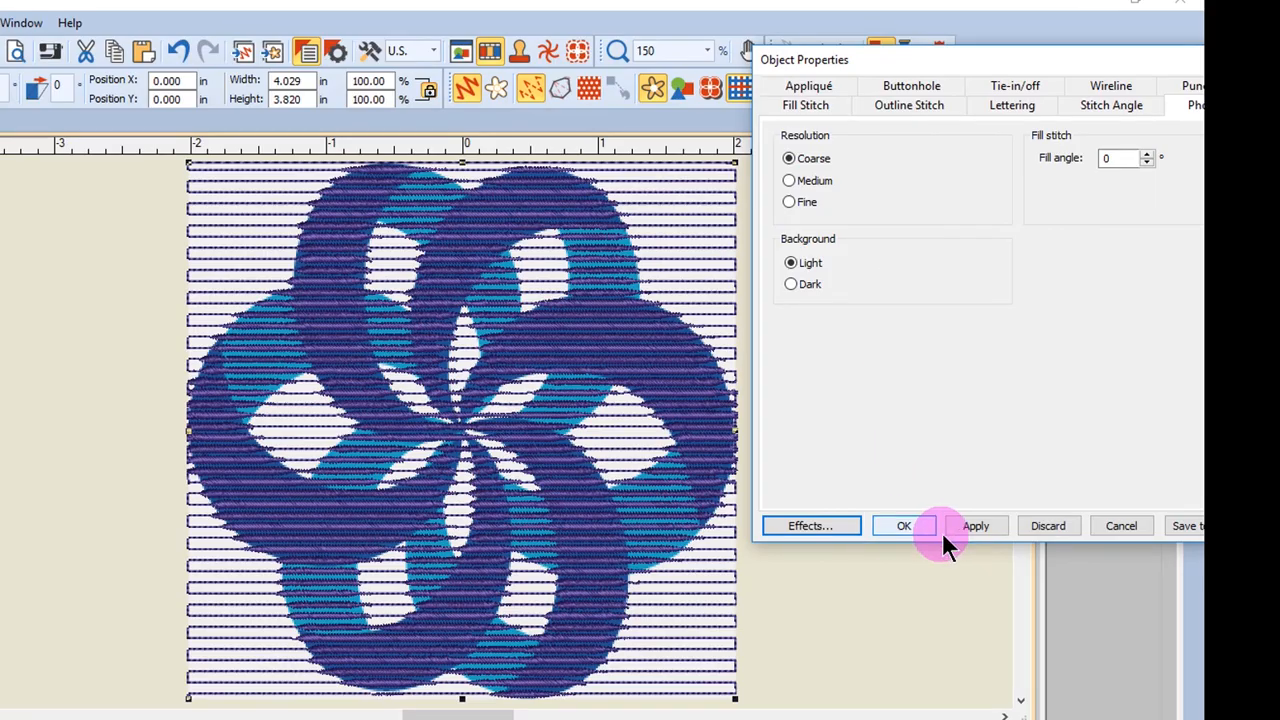
{"action": "left_click", "coordinate": [976, 524]}
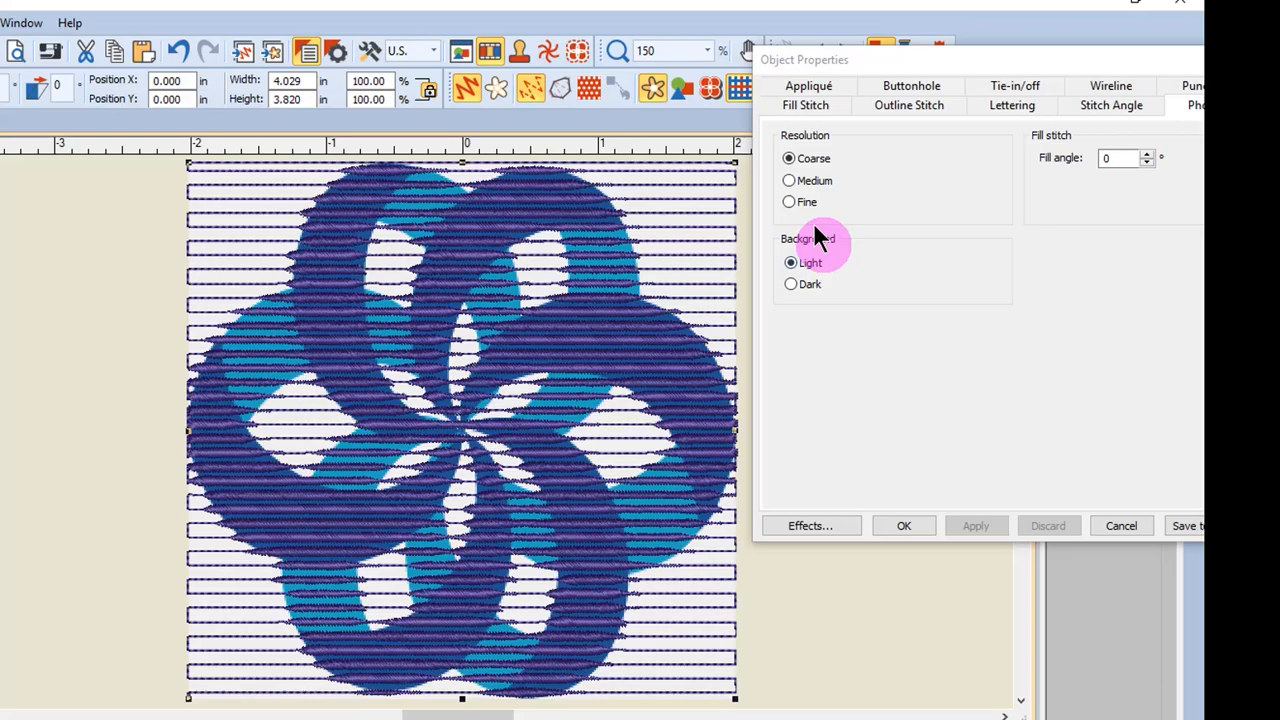
{"action": "left_click", "coordinate": [976, 524]}
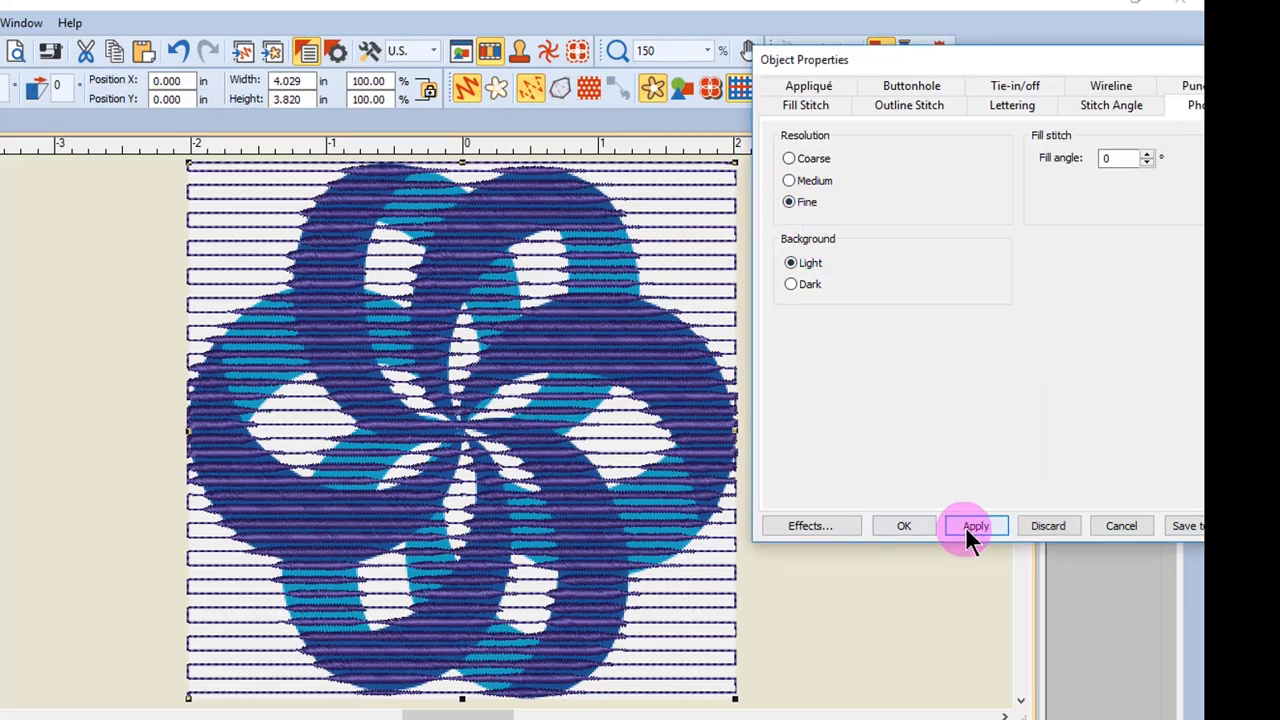
{"action": "left_click", "coordinate": [974, 524]}
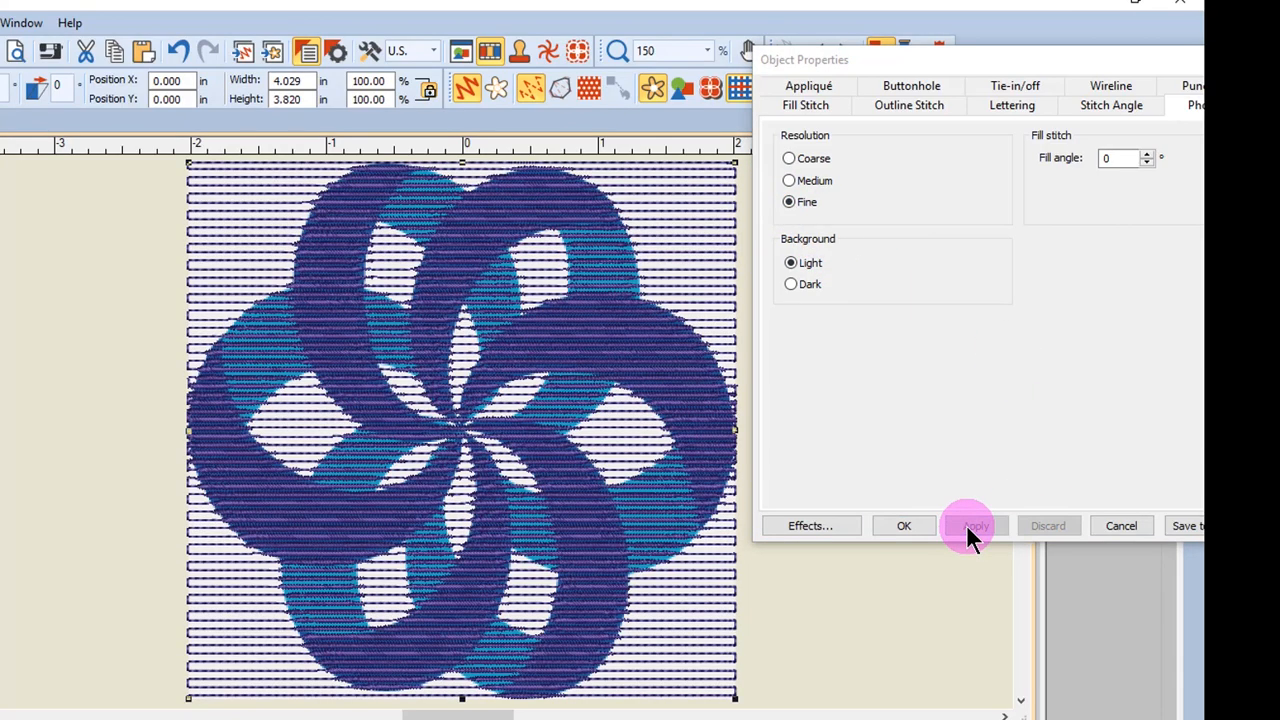
{"action": "left_click", "coordinate": [974, 524]}
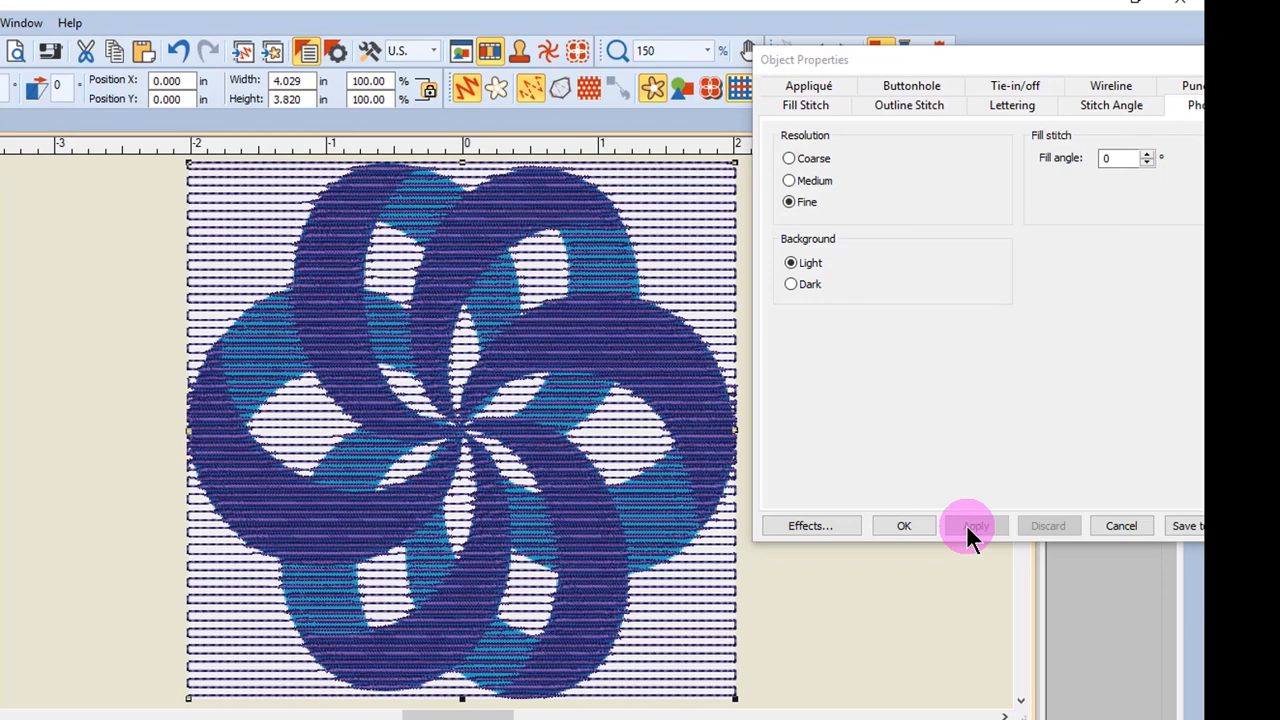
Set the PhotoSnap background to Dark and apply it
{"action": "left_click", "coordinate": [976, 524]}
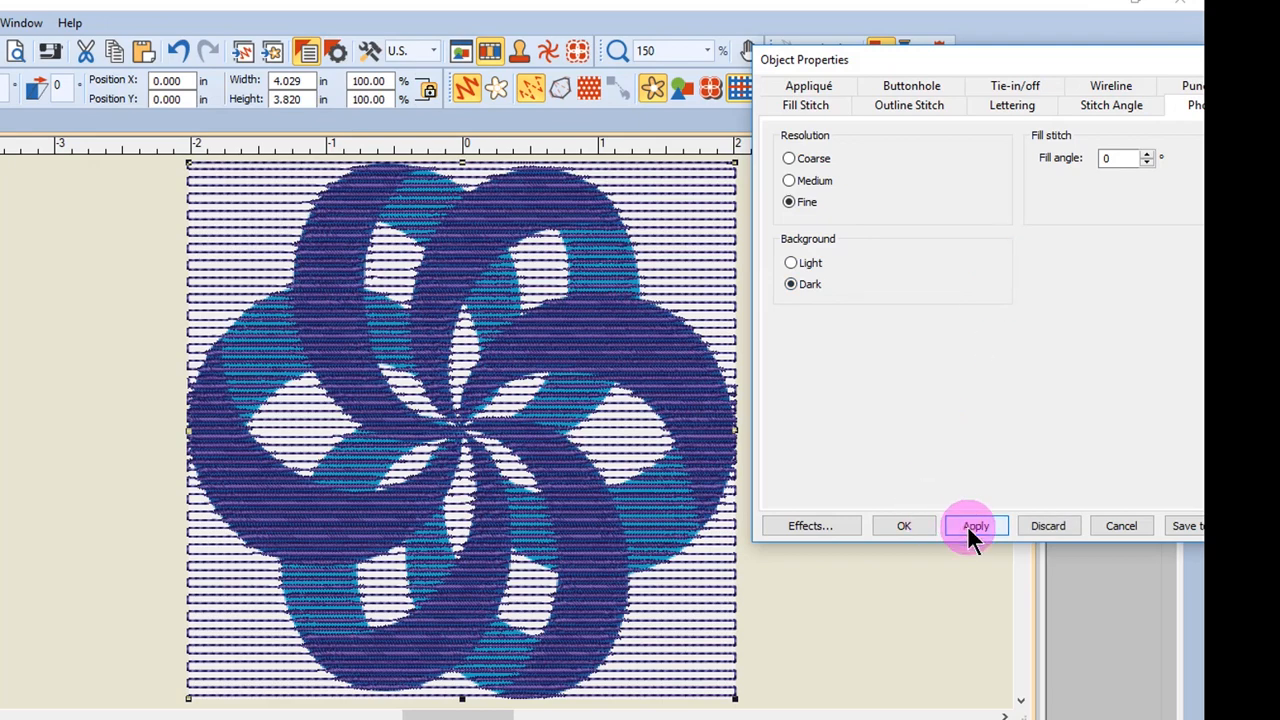
{"action": "left_click", "coordinate": [976, 524]}
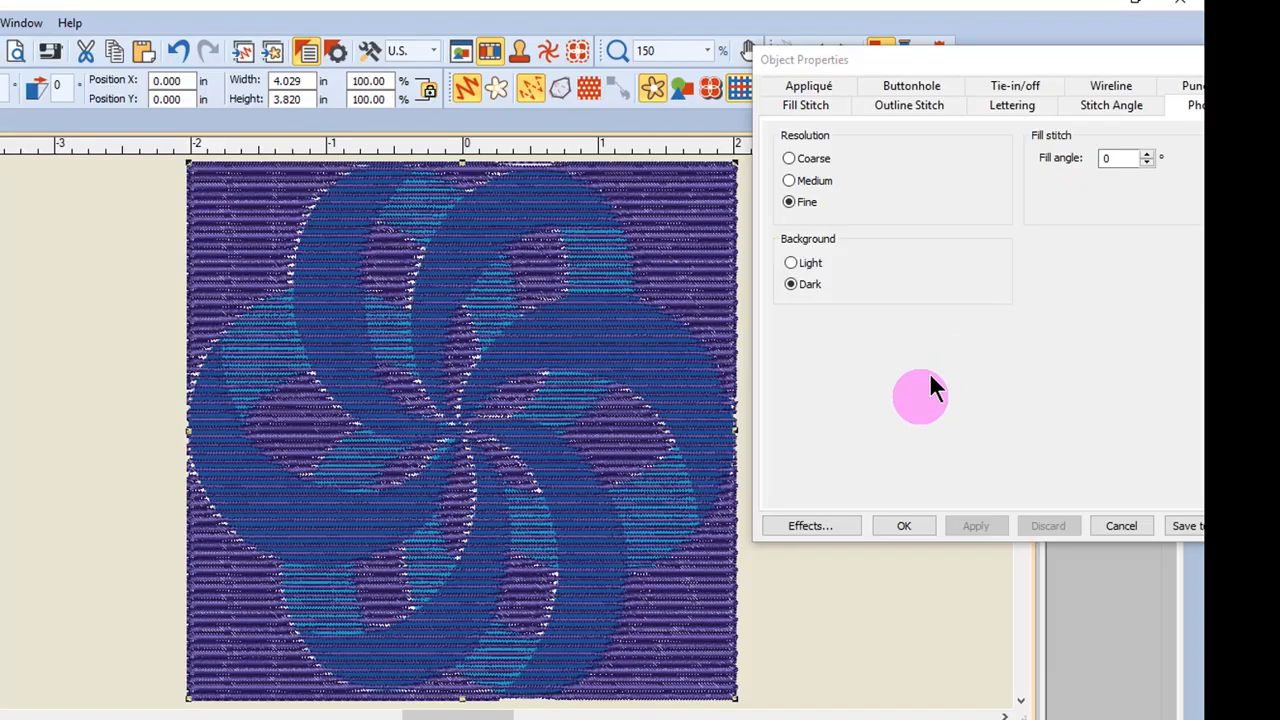
{"action": "left_click", "coordinate": [652, 90]}
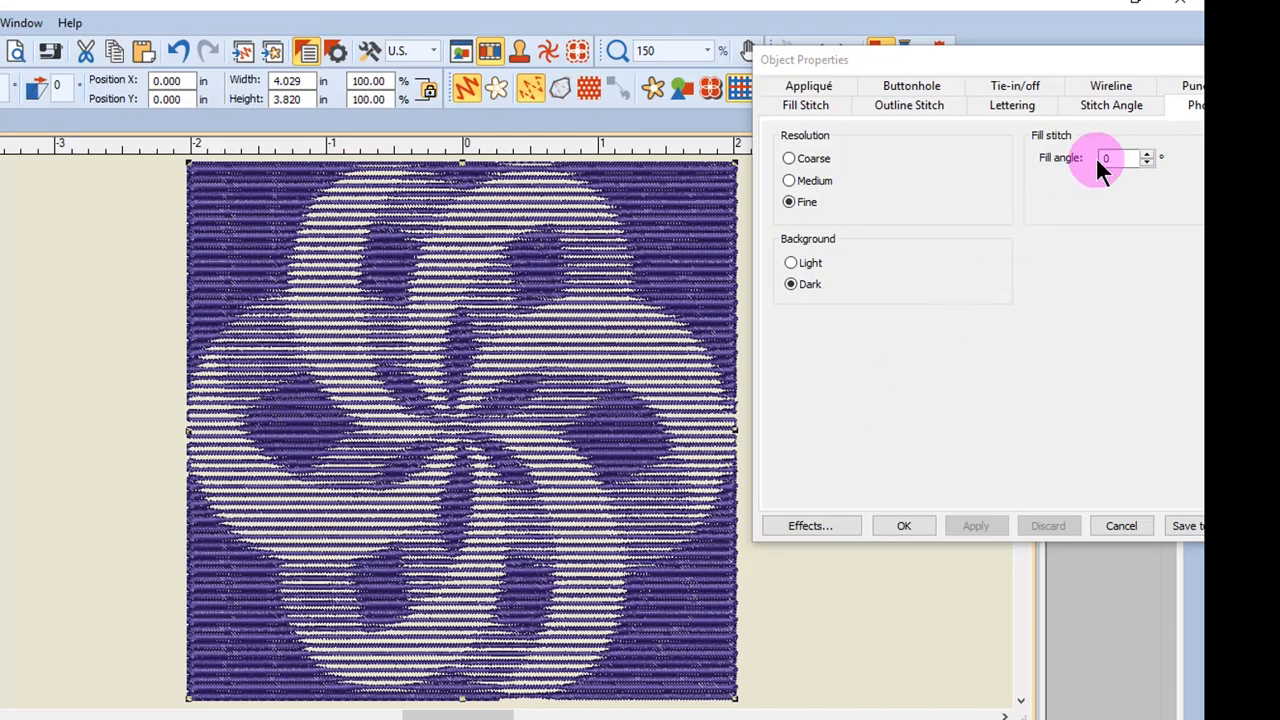
Set the PhotoSnap fill angle to 45° and apply it
{"action": "left_click", "coordinate": [1108, 158]}
{"action": "type", "text": "45"}
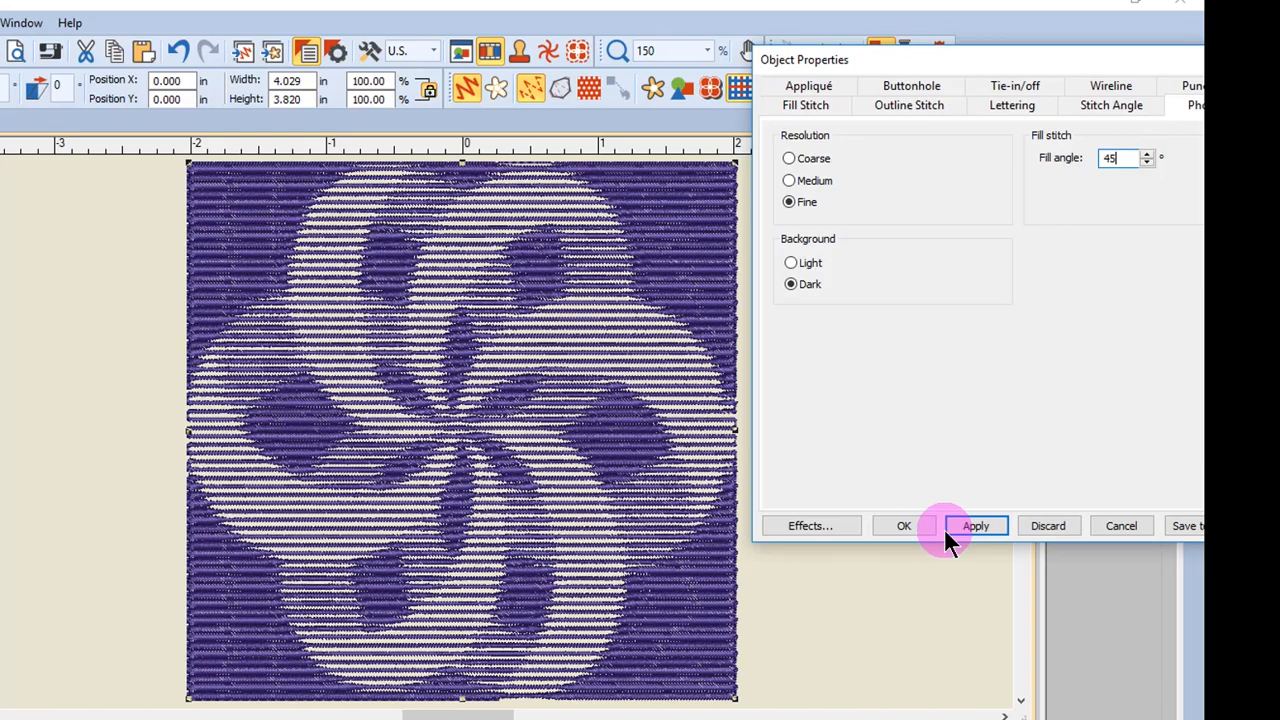
{"action": "left_click", "coordinate": [976, 524]}
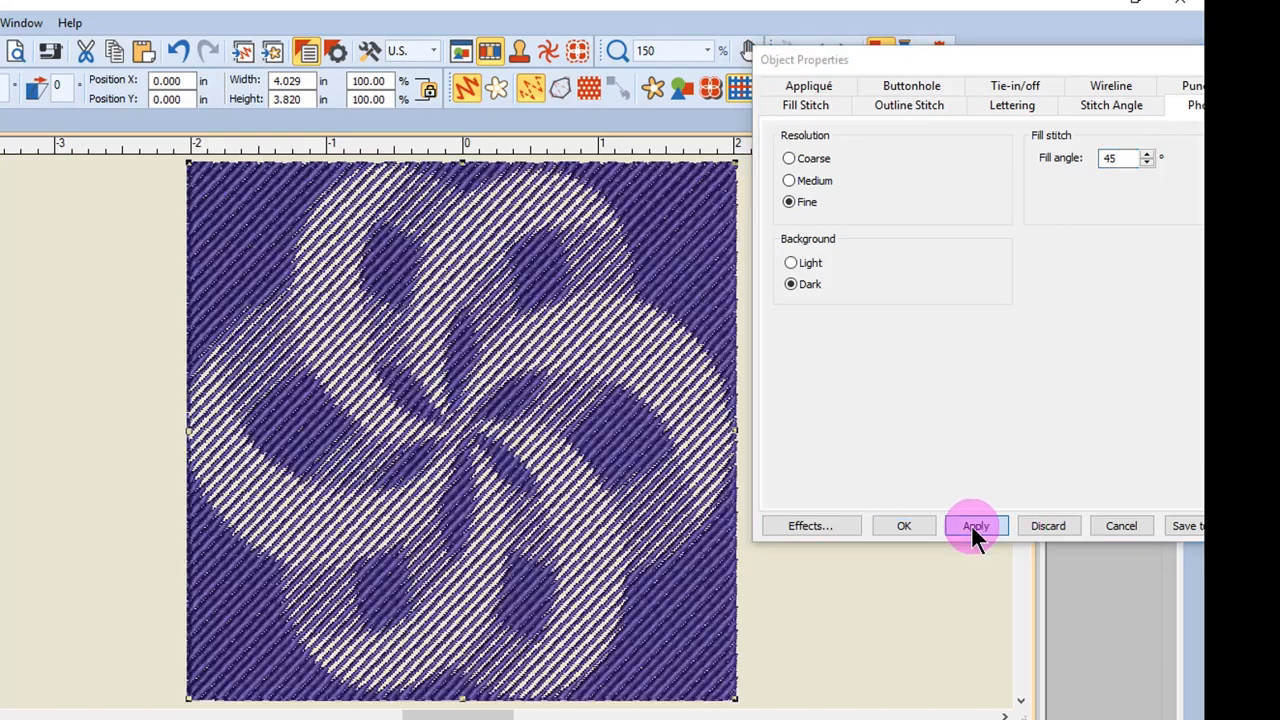
{"action": "left_click", "coordinate": [976, 524]}
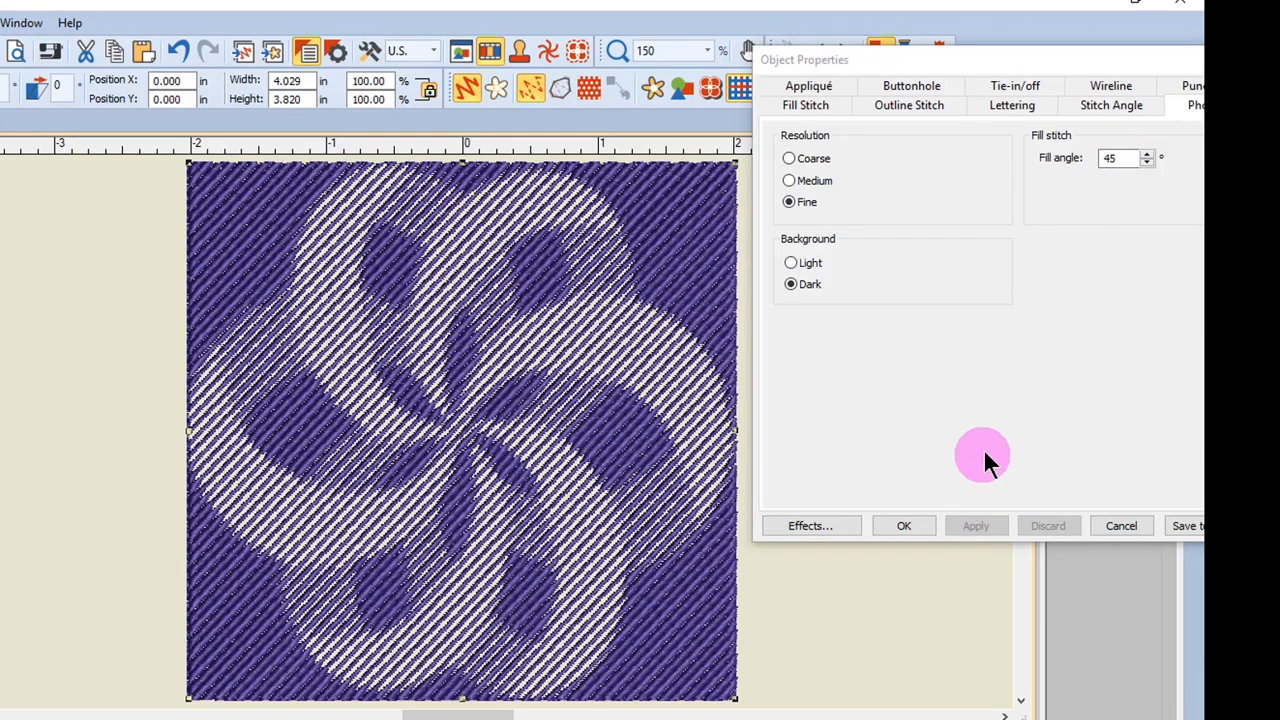
{"action": "mouse_move", "coordinate": [616, 244]}
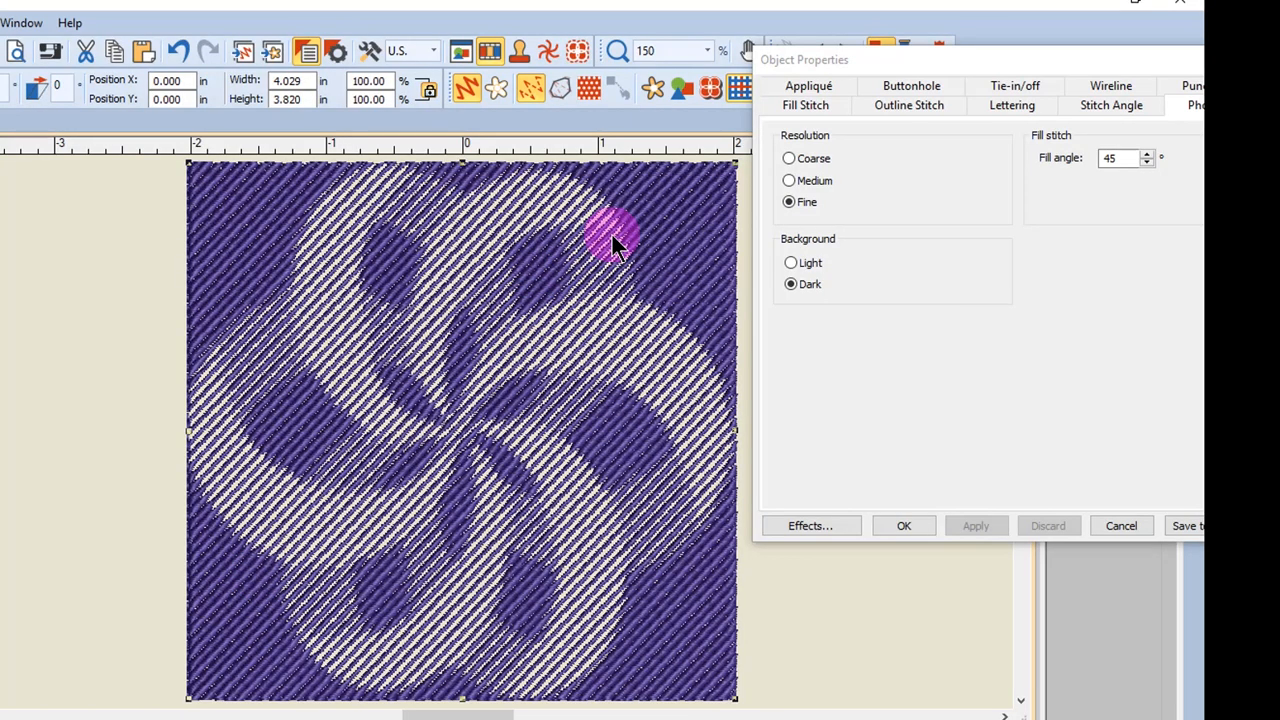
Set the Photo Satin stitch spacing to .030 in on the Fill Stitch settings and apply it
{"action": "left_click", "coordinate": [804, 104]}
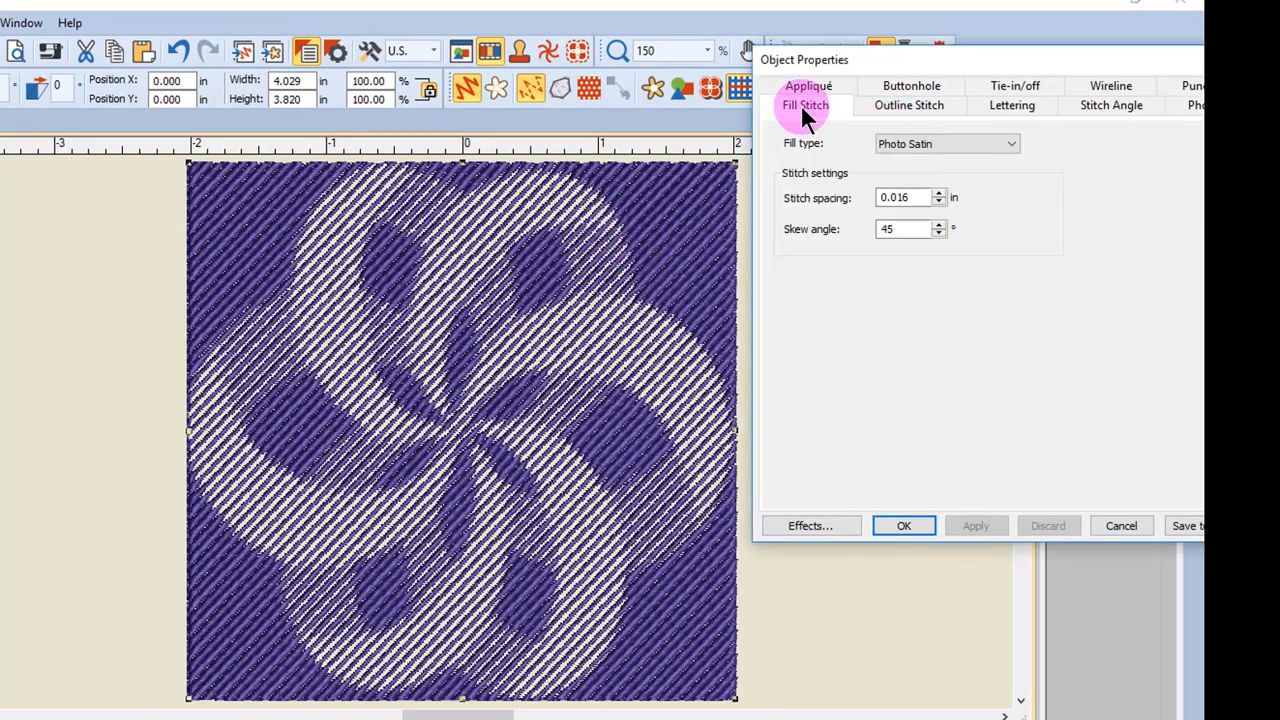
{"action": "mouse_move", "coordinate": [804, 144]}
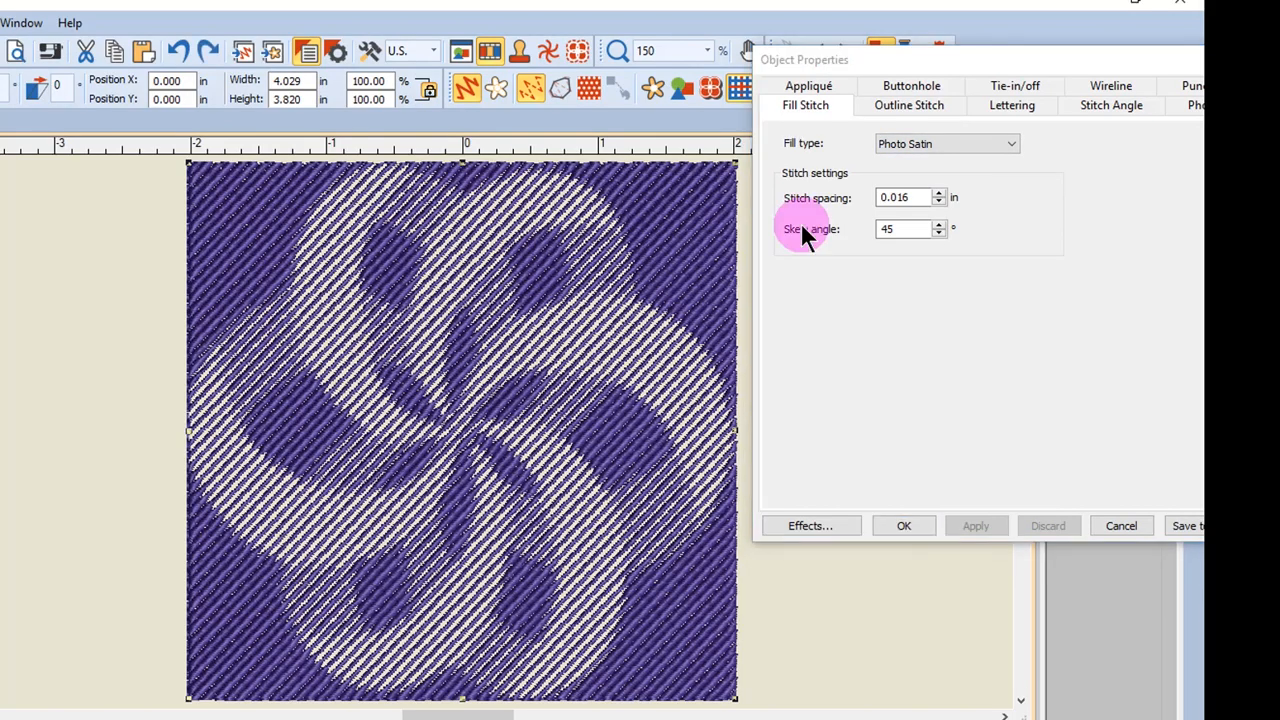
{"action": "mouse_move", "coordinate": [830, 442]}
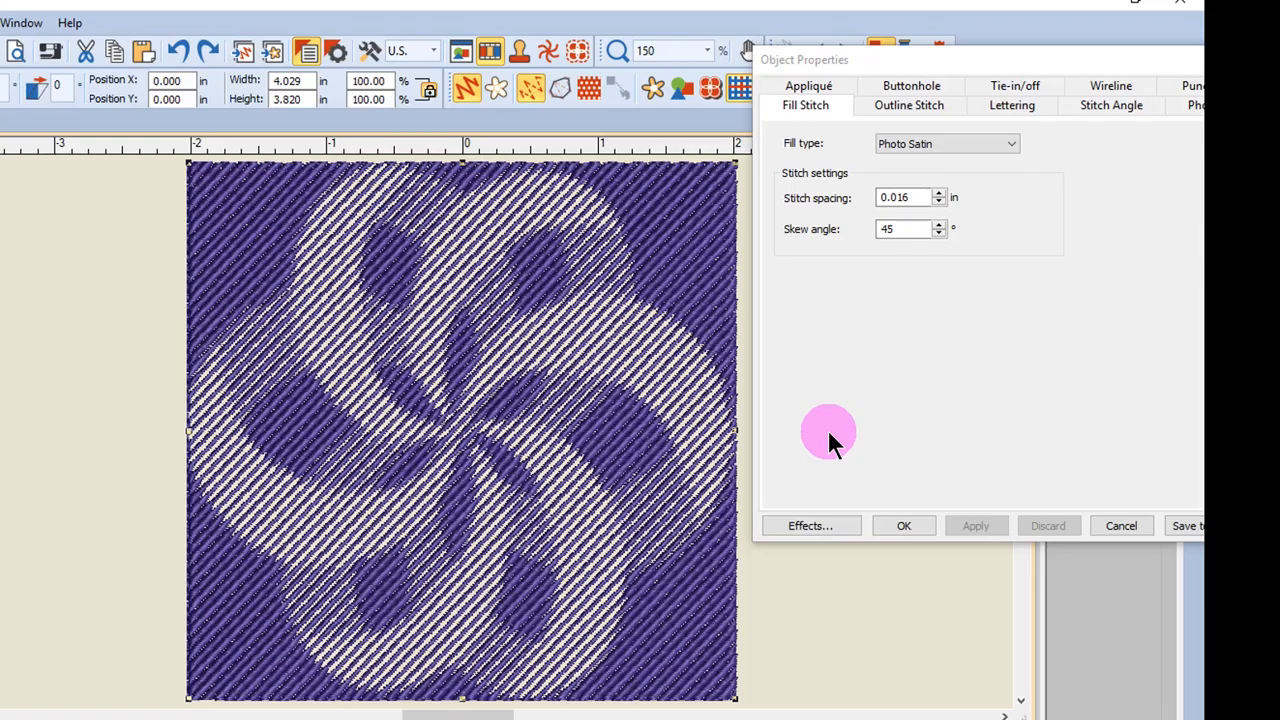
{"action": "mouse_move", "coordinate": [950, 228]}
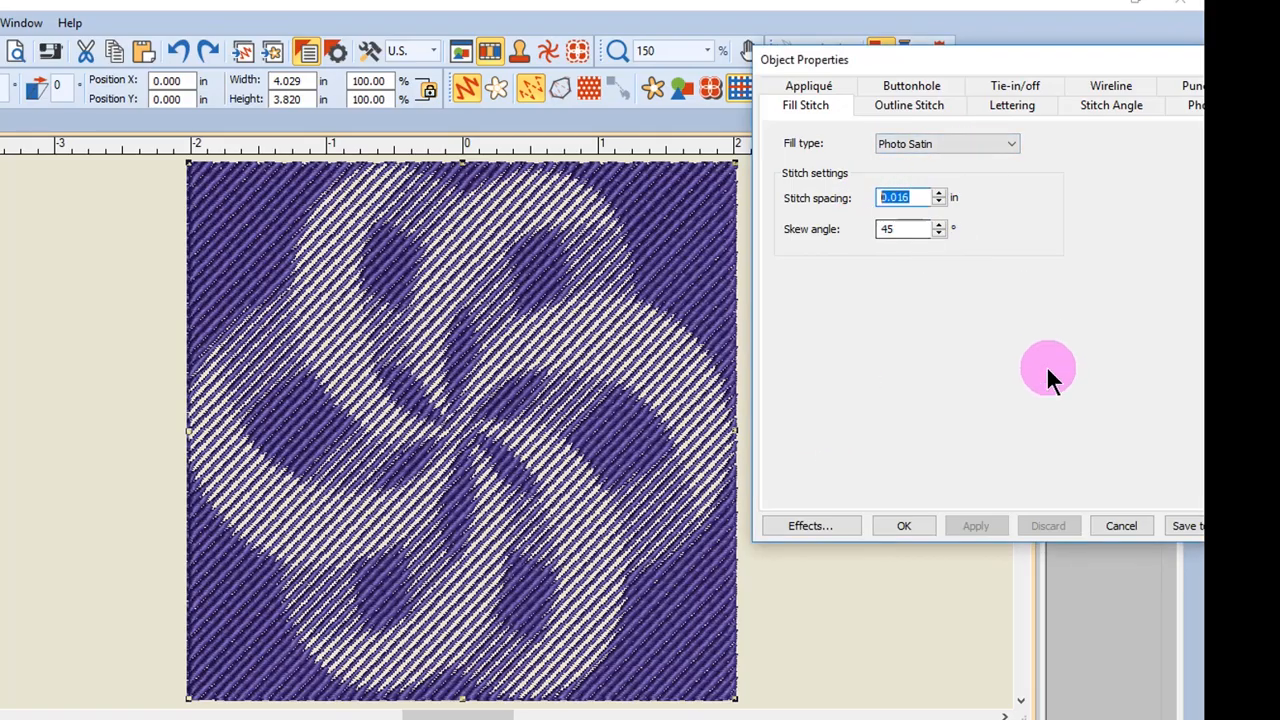
{"action": "mouse_move", "coordinate": [1014, 384]}
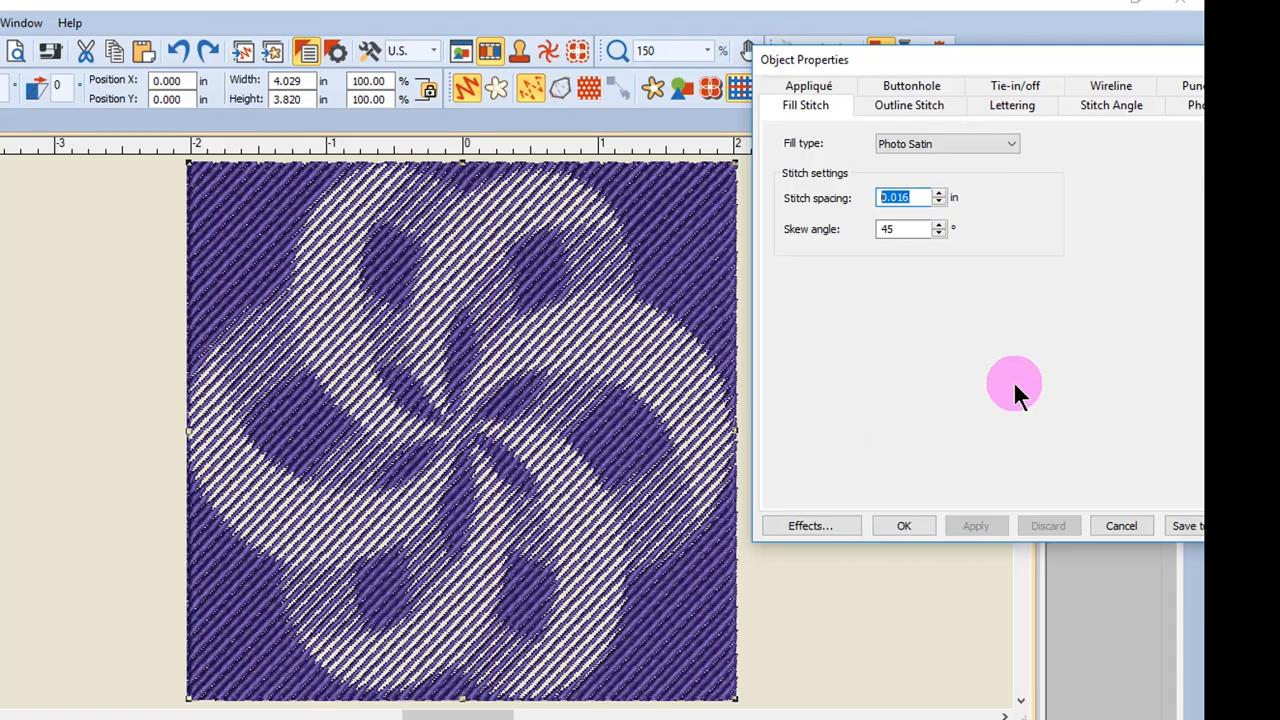
{"action": "type", "text": ".030"}
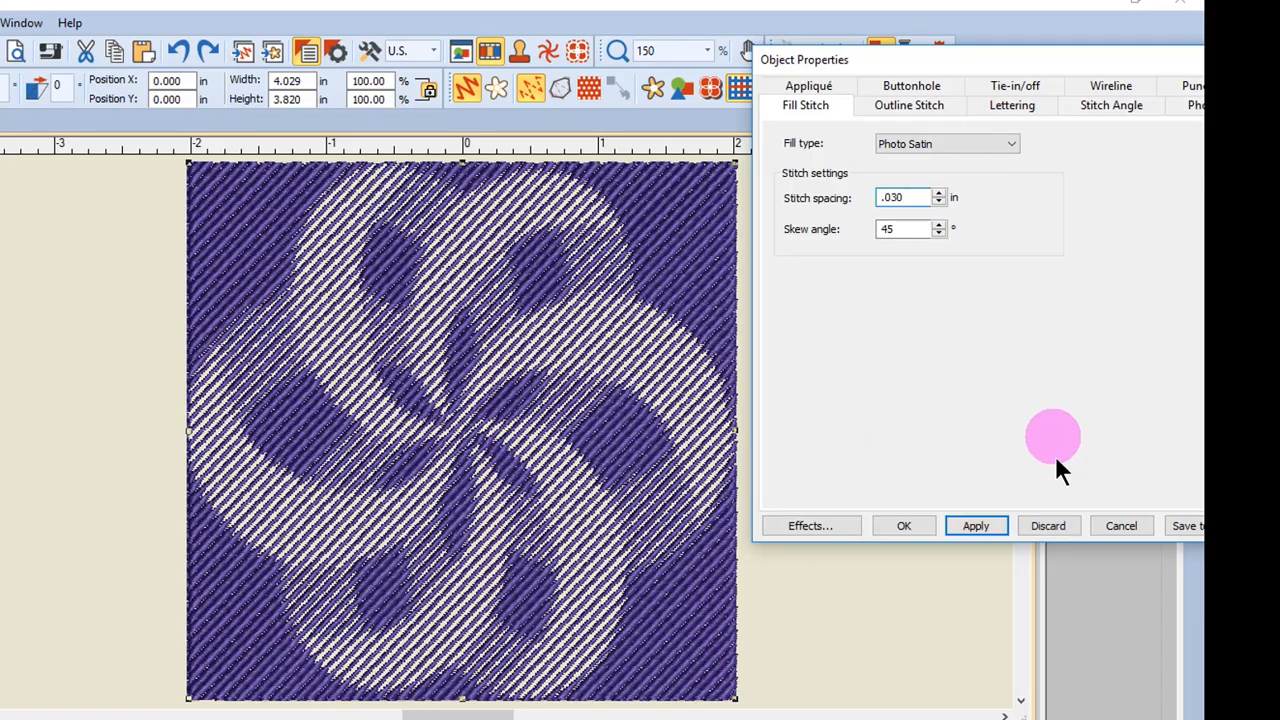
{"action": "left_click", "coordinate": [976, 524]}
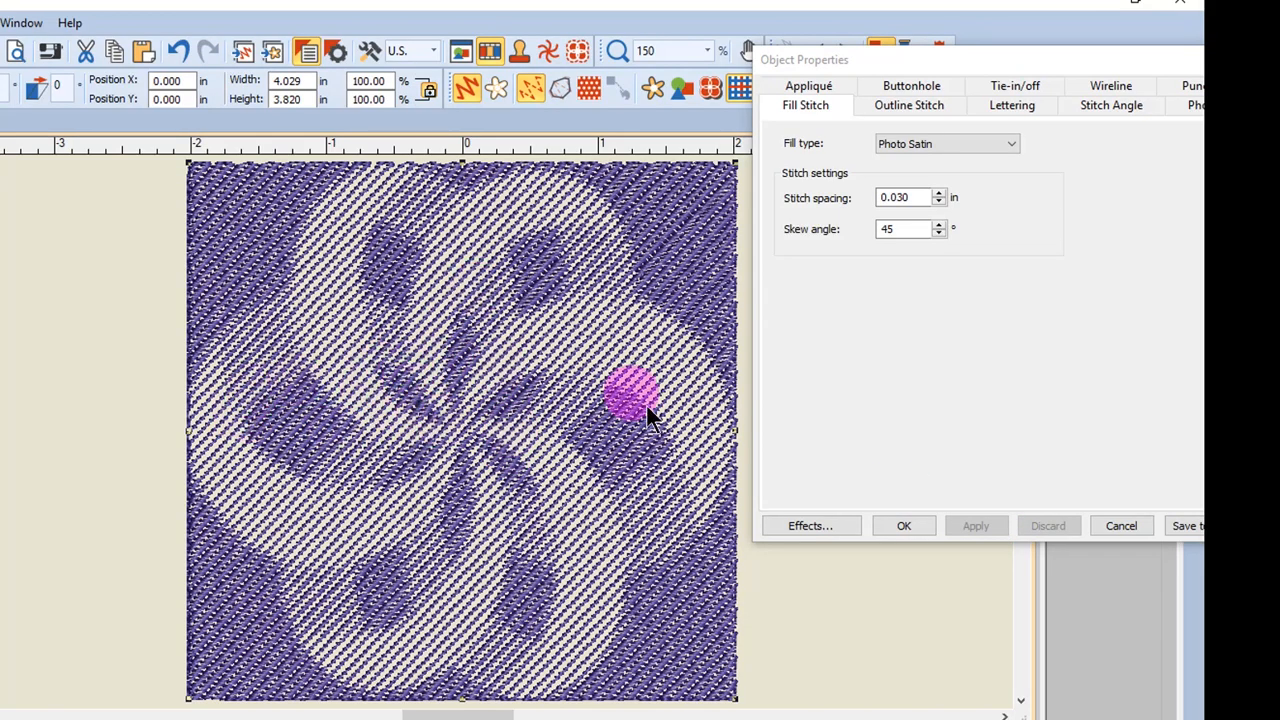
{"action": "mouse_move", "coordinate": [1016, 248]}
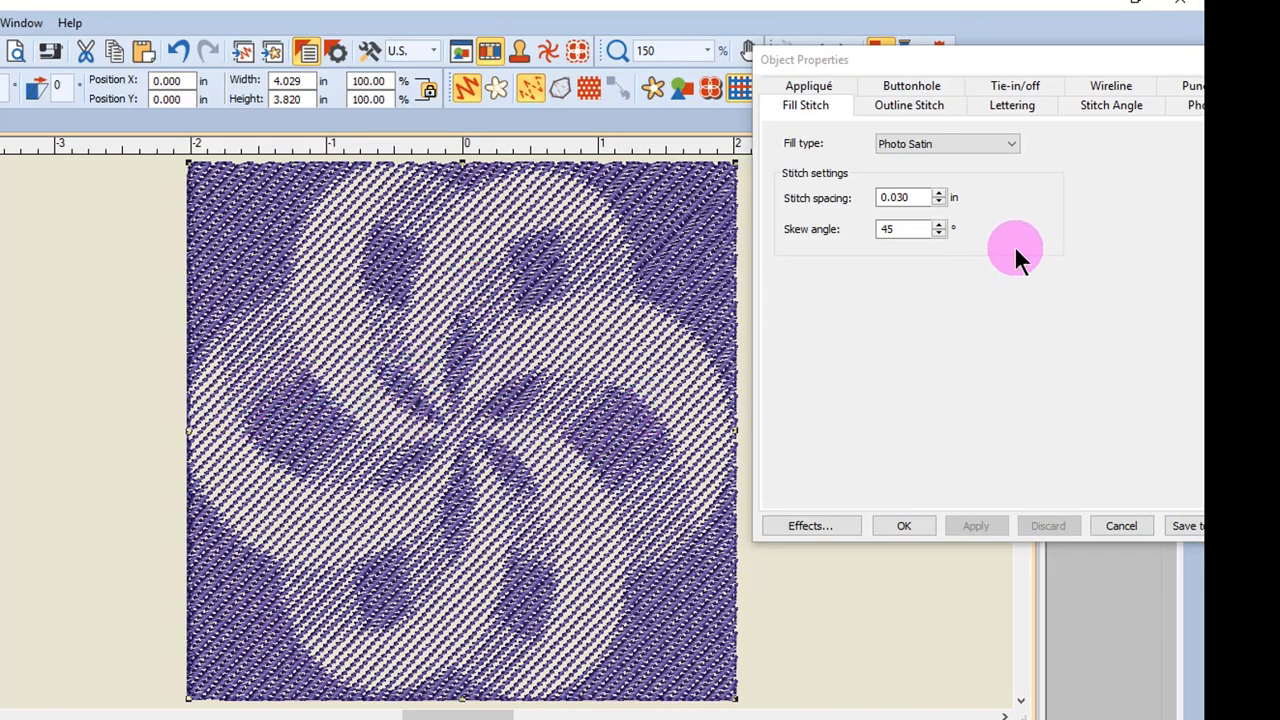
{"action": "mouse_move", "coordinate": [1036, 276]}
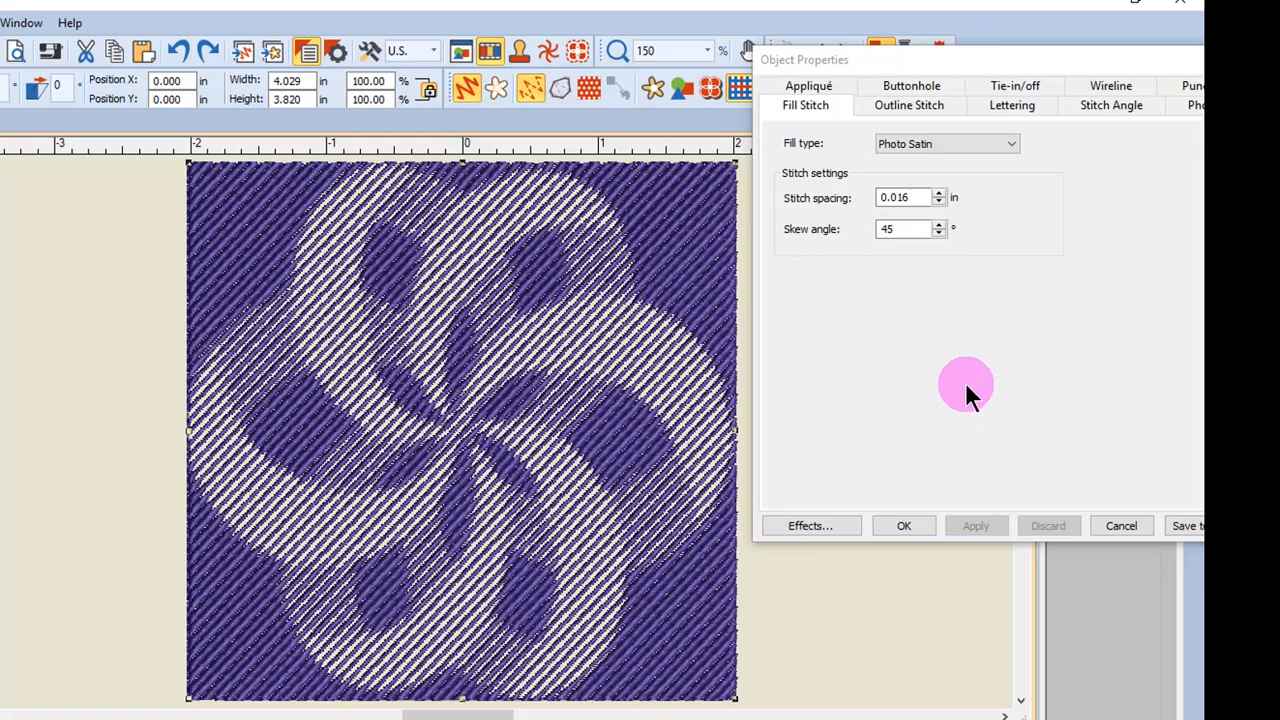
{"action": "mouse_move", "coordinate": [956, 458]}
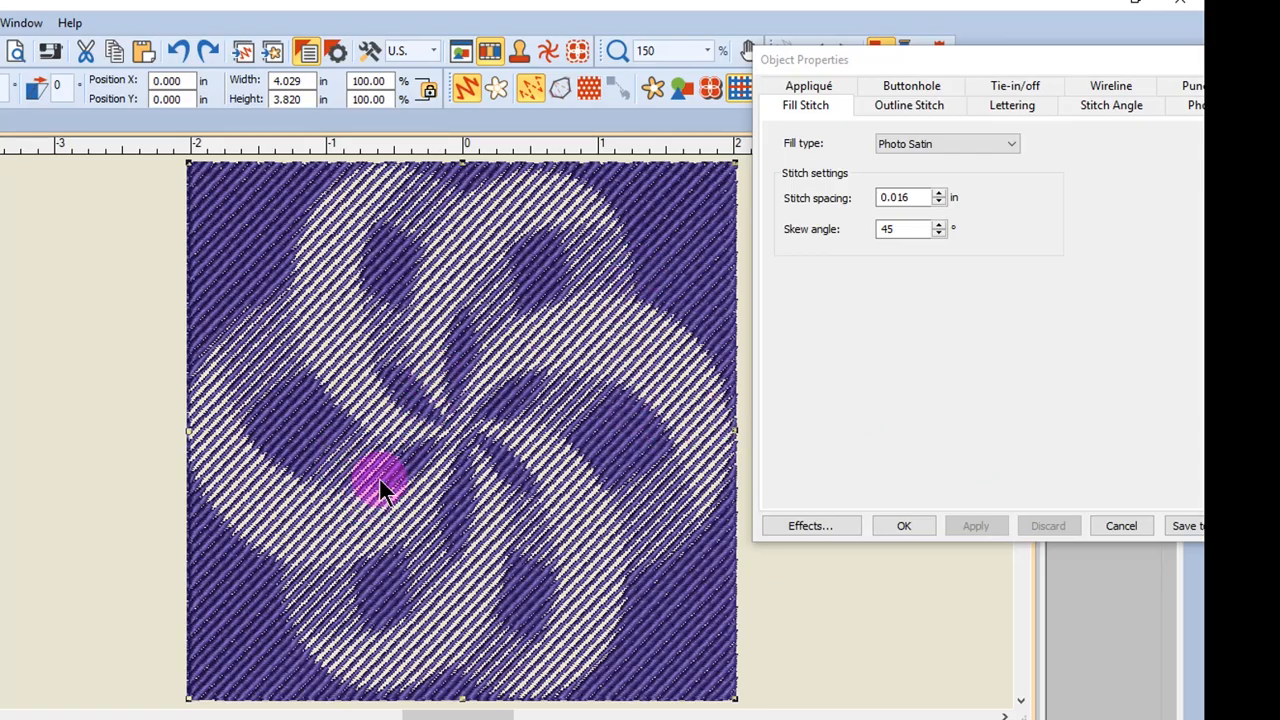
{"action": "mouse_move", "coordinate": [910, 250]}
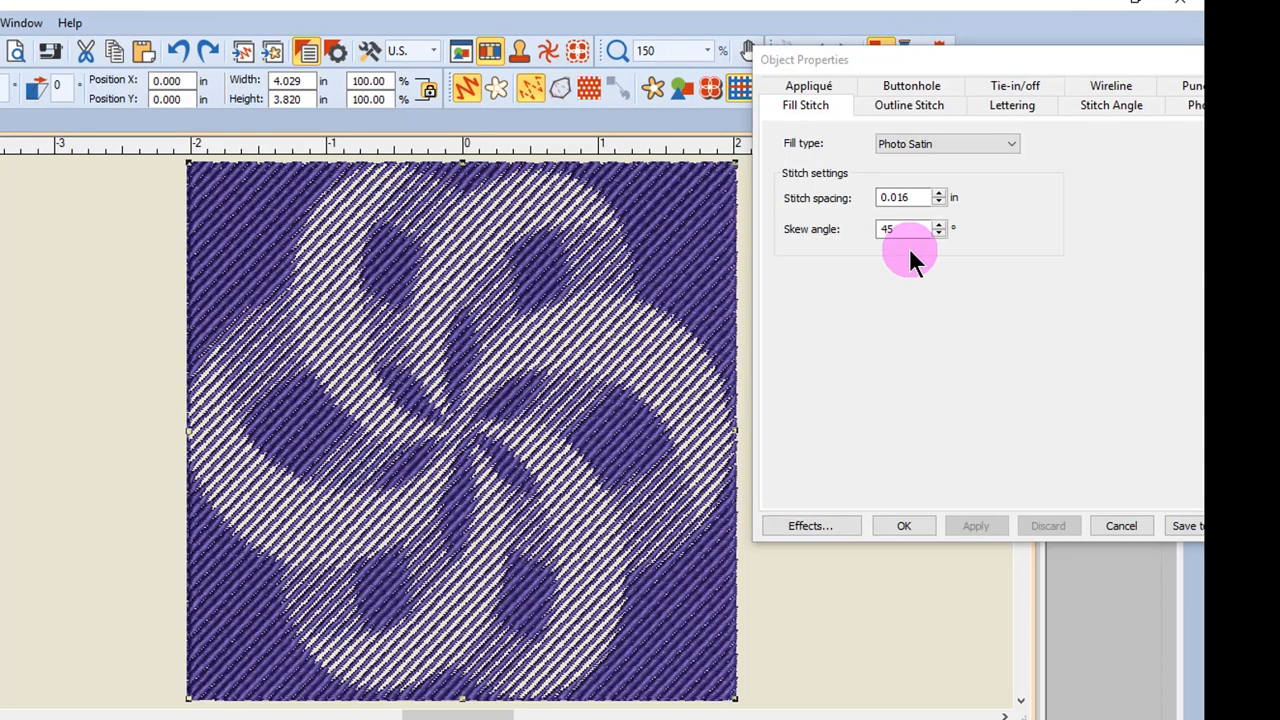
Set the Photo Satin skew angle to 60° and apply it, then zoom to inspect
{"action": "left_click", "coordinate": [904, 228]}
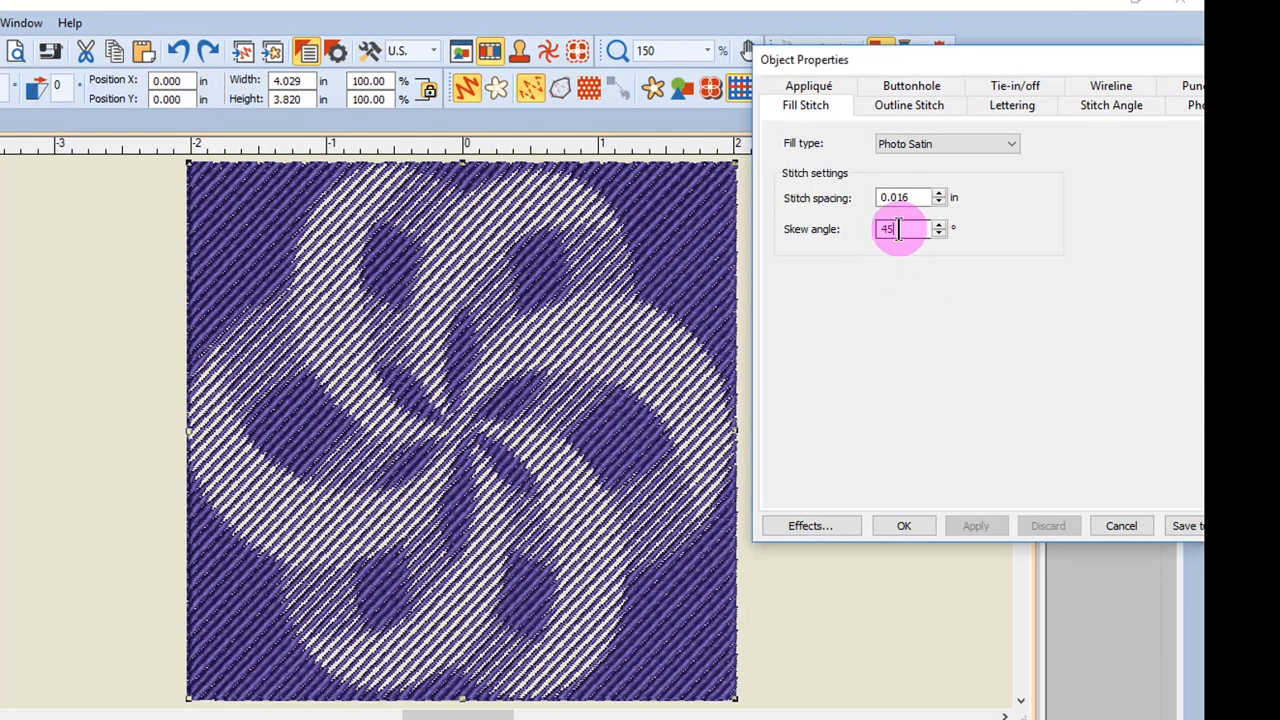
{"action": "type", "text": "60"}
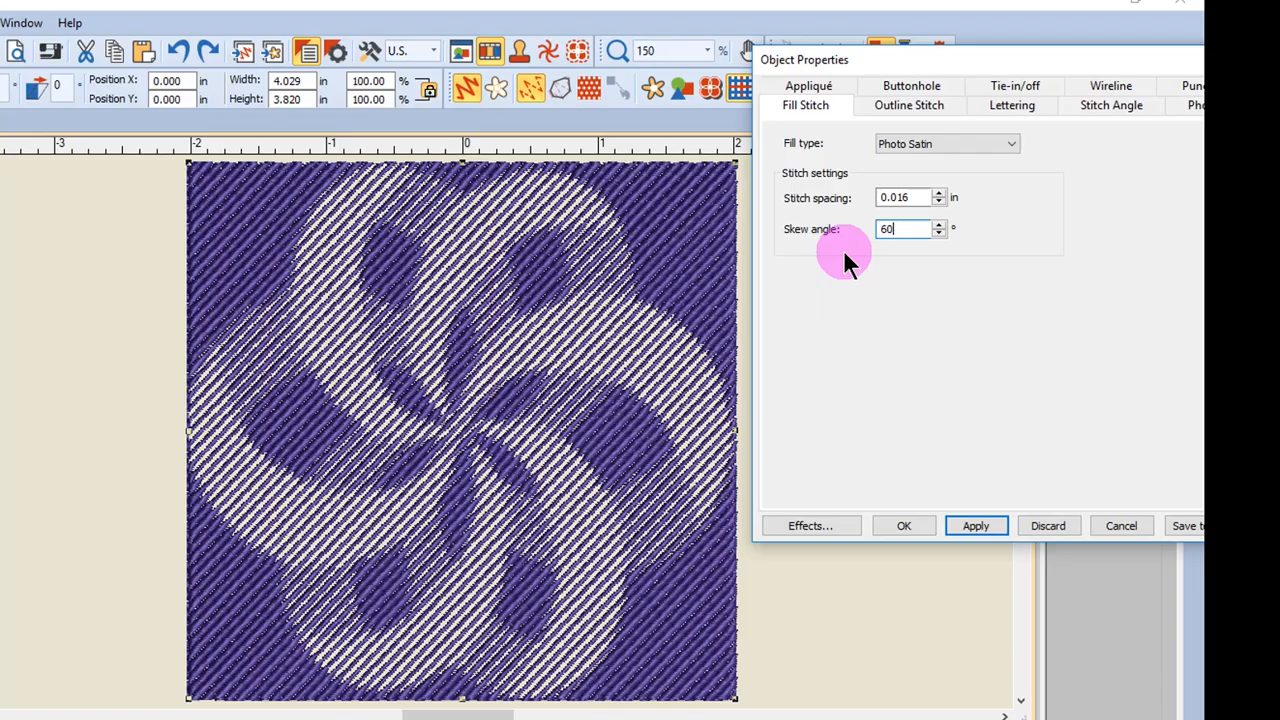
{"action": "left_click", "coordinate": [976, 524]}
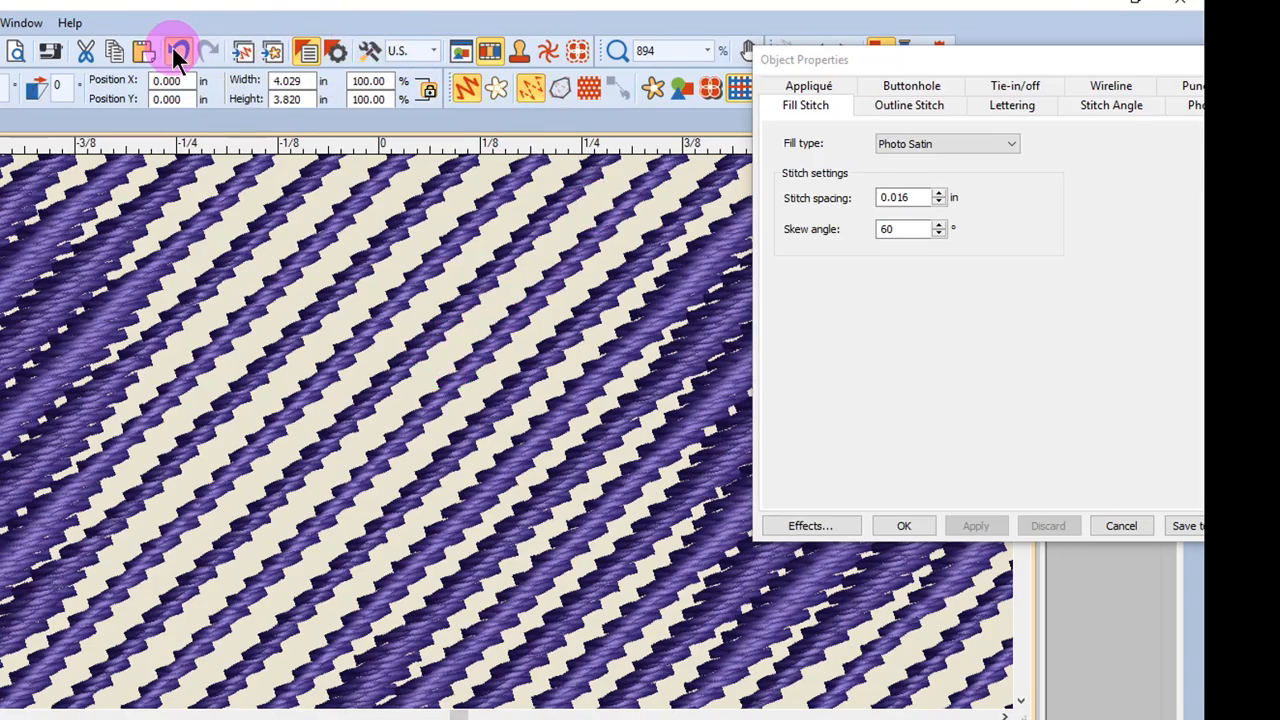
{"action": "left_click", "coordinate": [176, 52]}
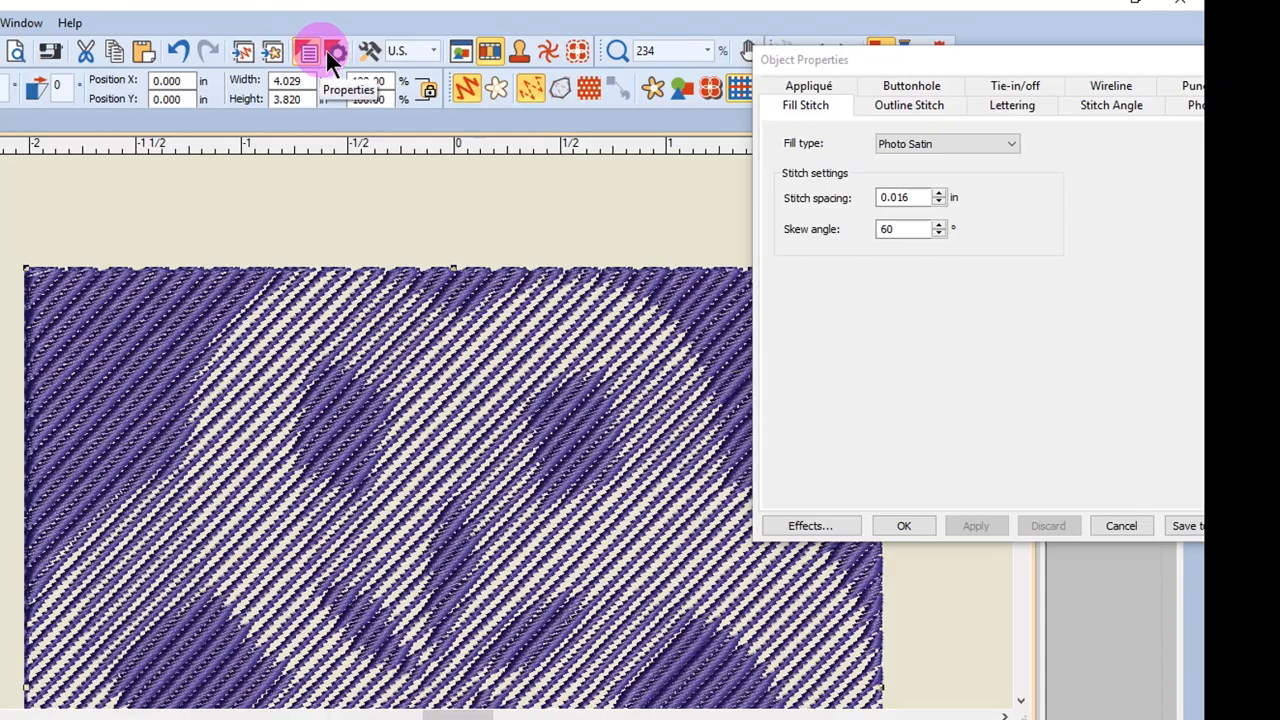
Enable Pull compensation on the Effects Others tab and list its setting amounts
{"action": "left_click", "coordinate": [808, 524]}
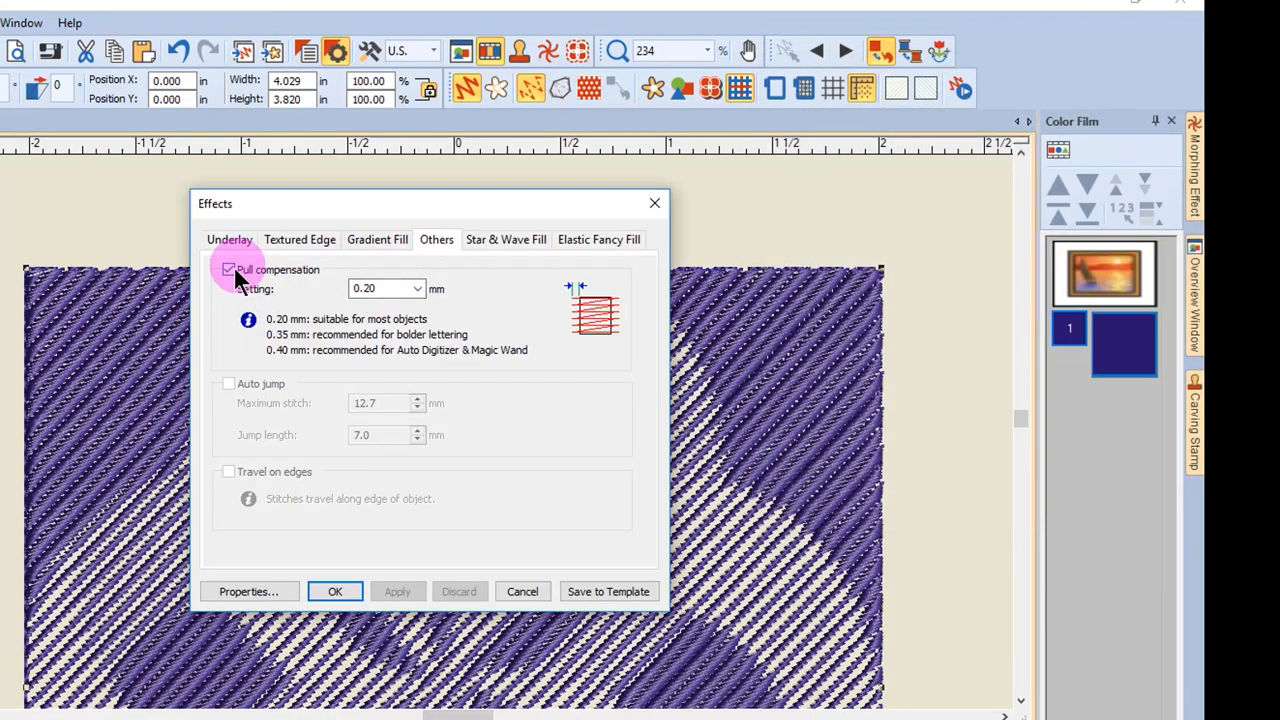
{"action": "left_click", "coordinate": [416, 288]}
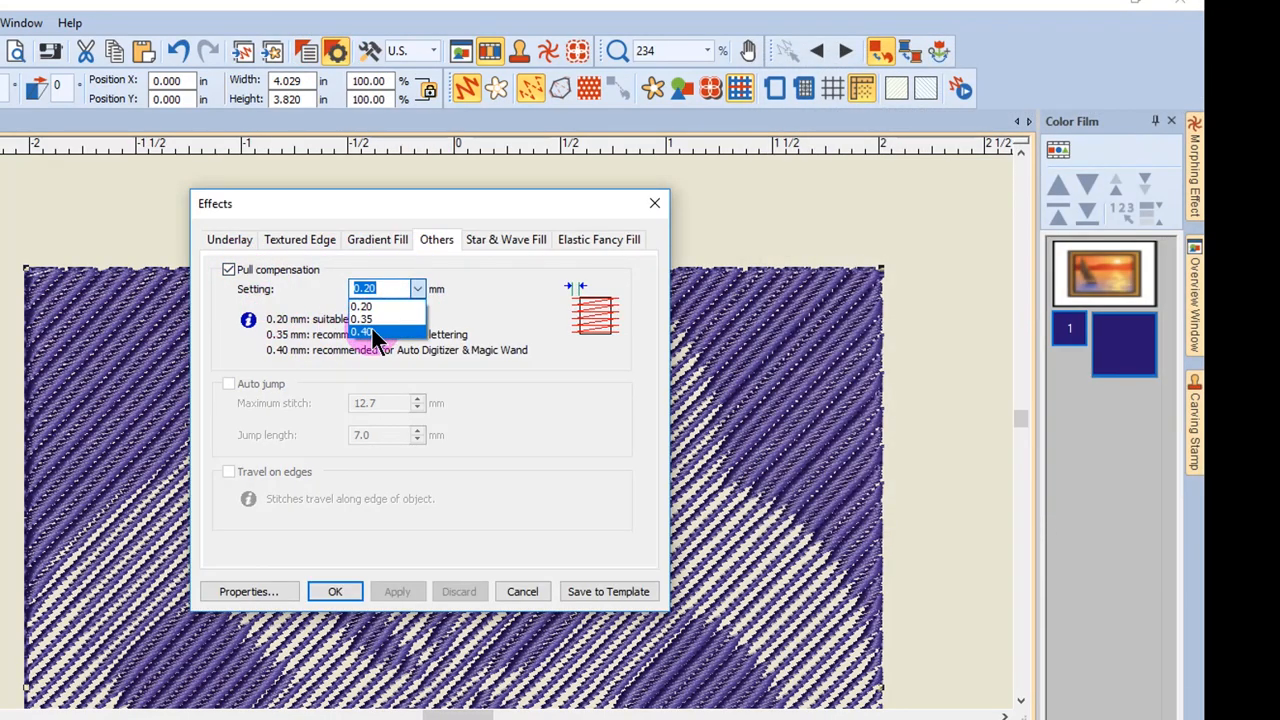